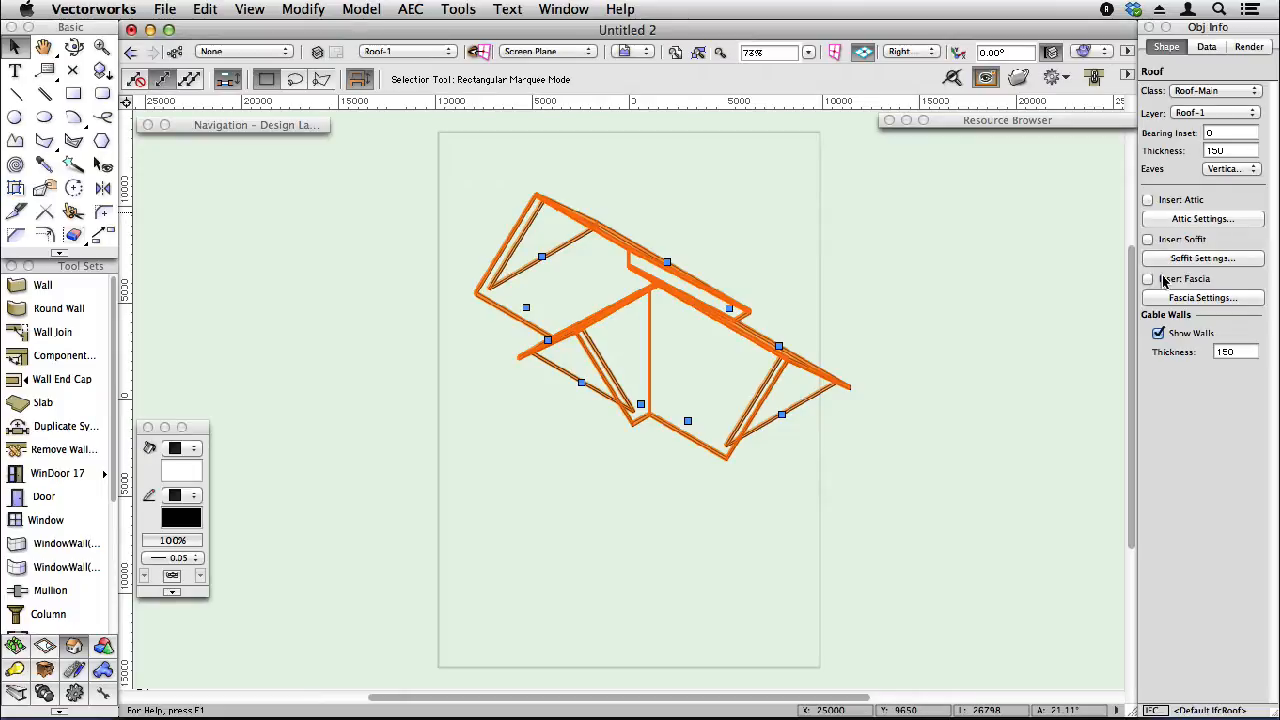
mouse_move(1149, 206)
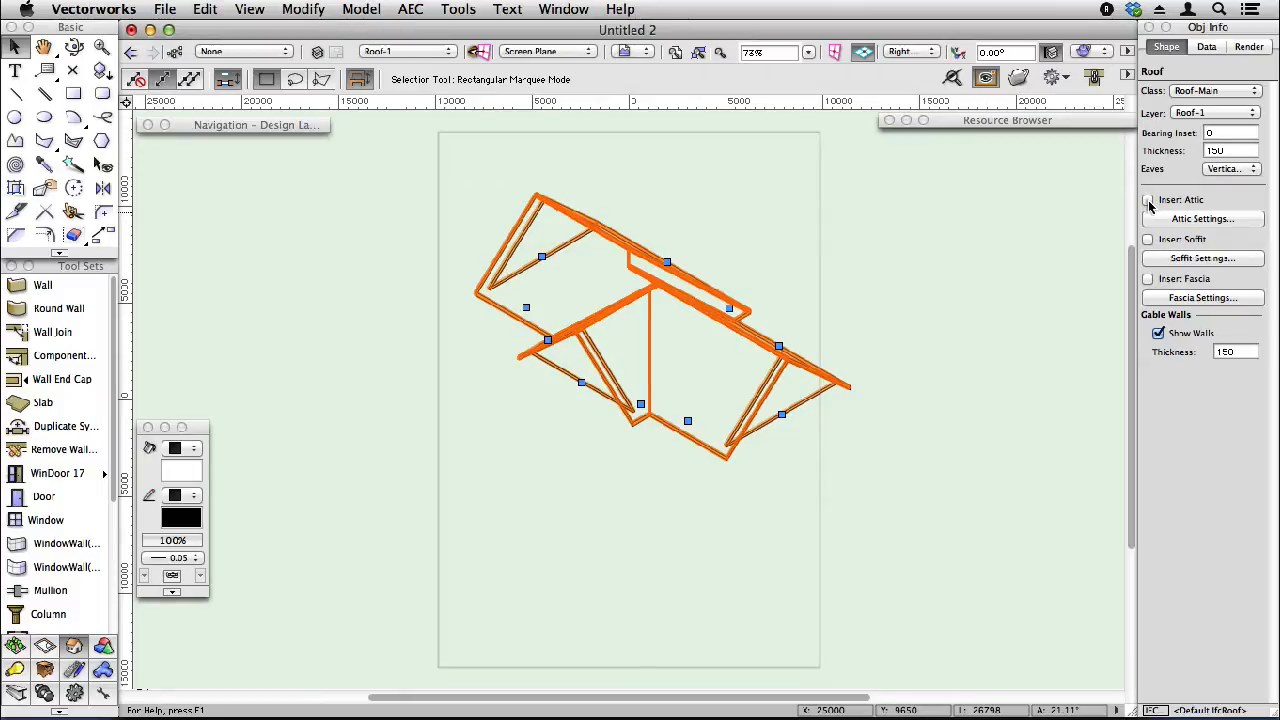
Enable Insert Attic on the selected roof in the Object Info palette.
click(1149, 200)
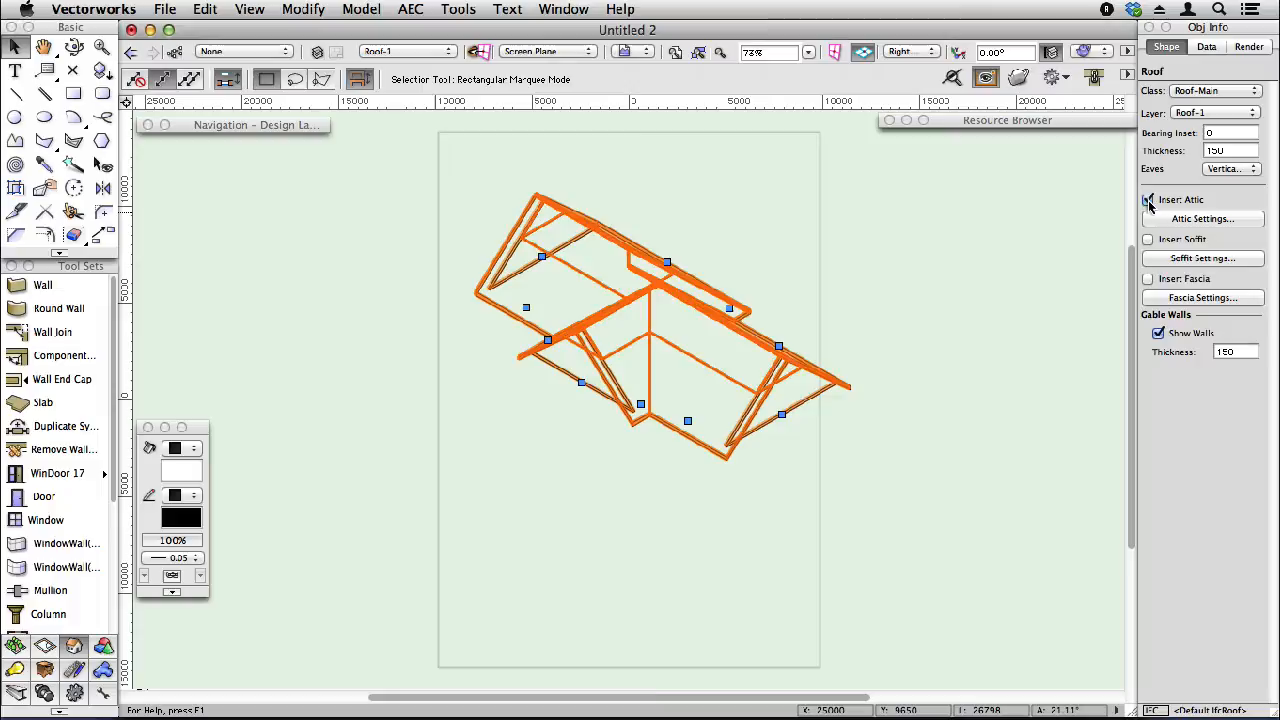
click(1148, 199)
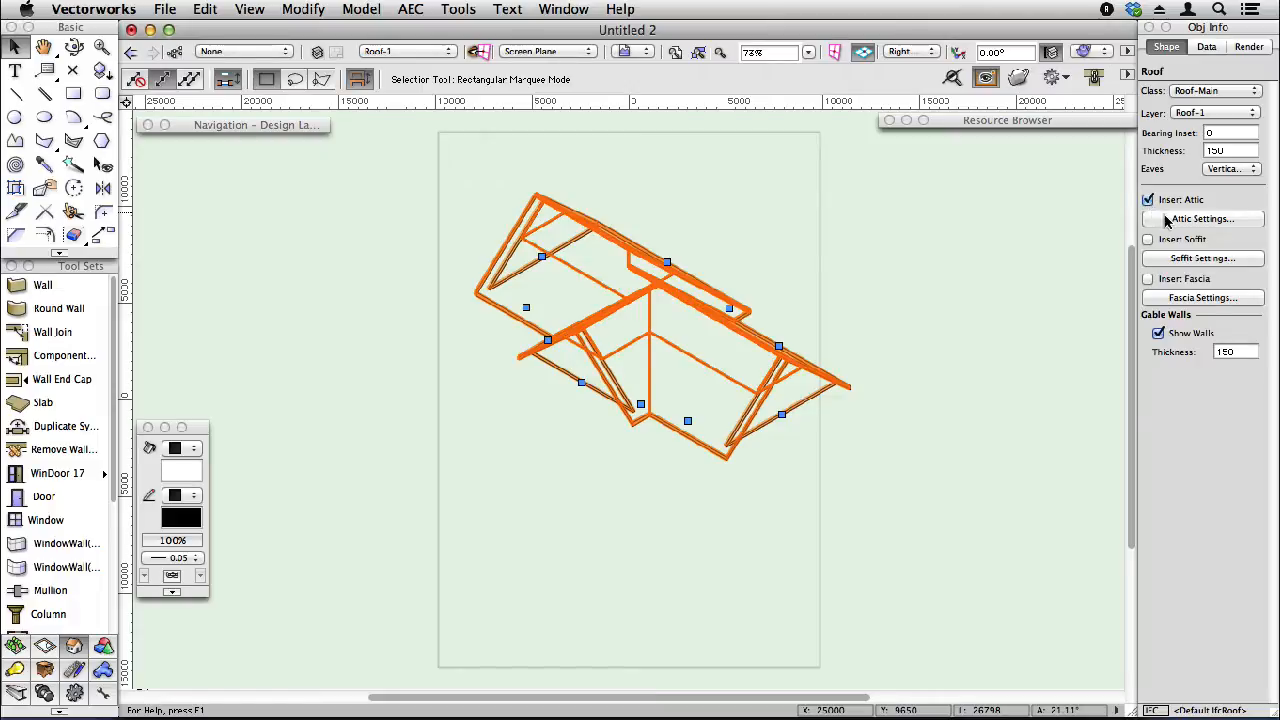
Set the attic to Partial Height 2100 in Attic Settings.
click(1201, 218)
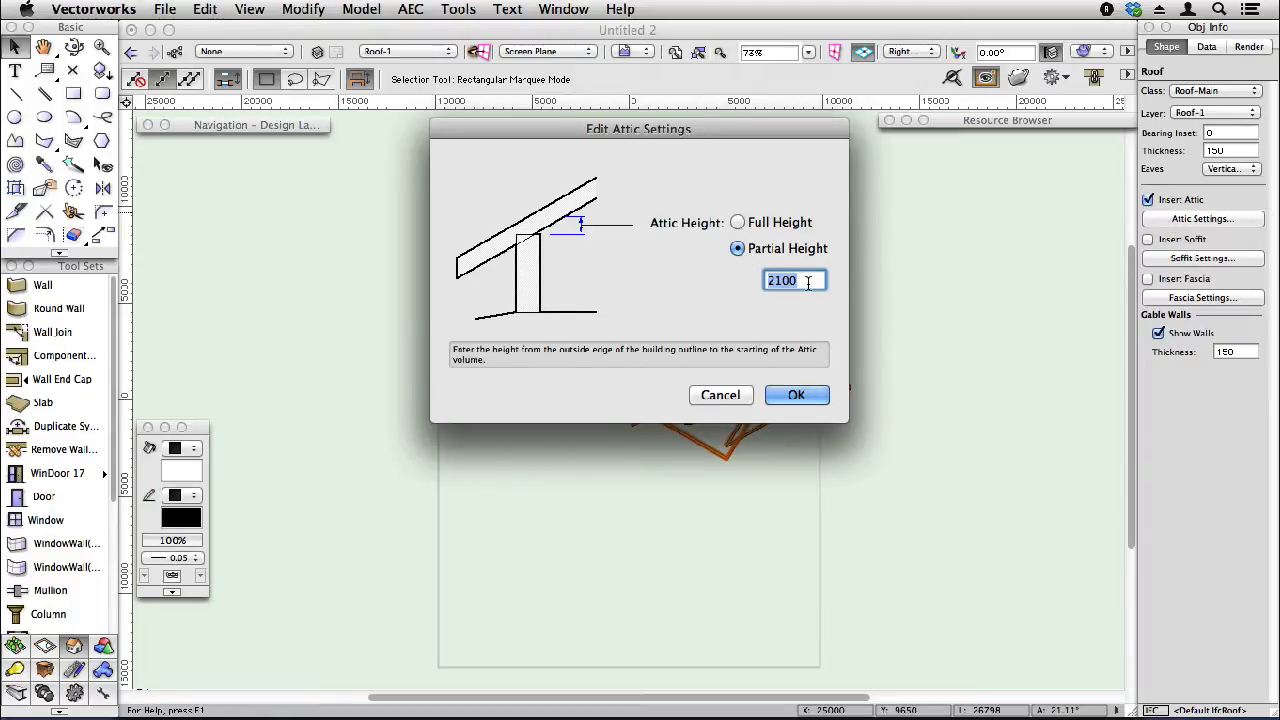
click(796, 395)
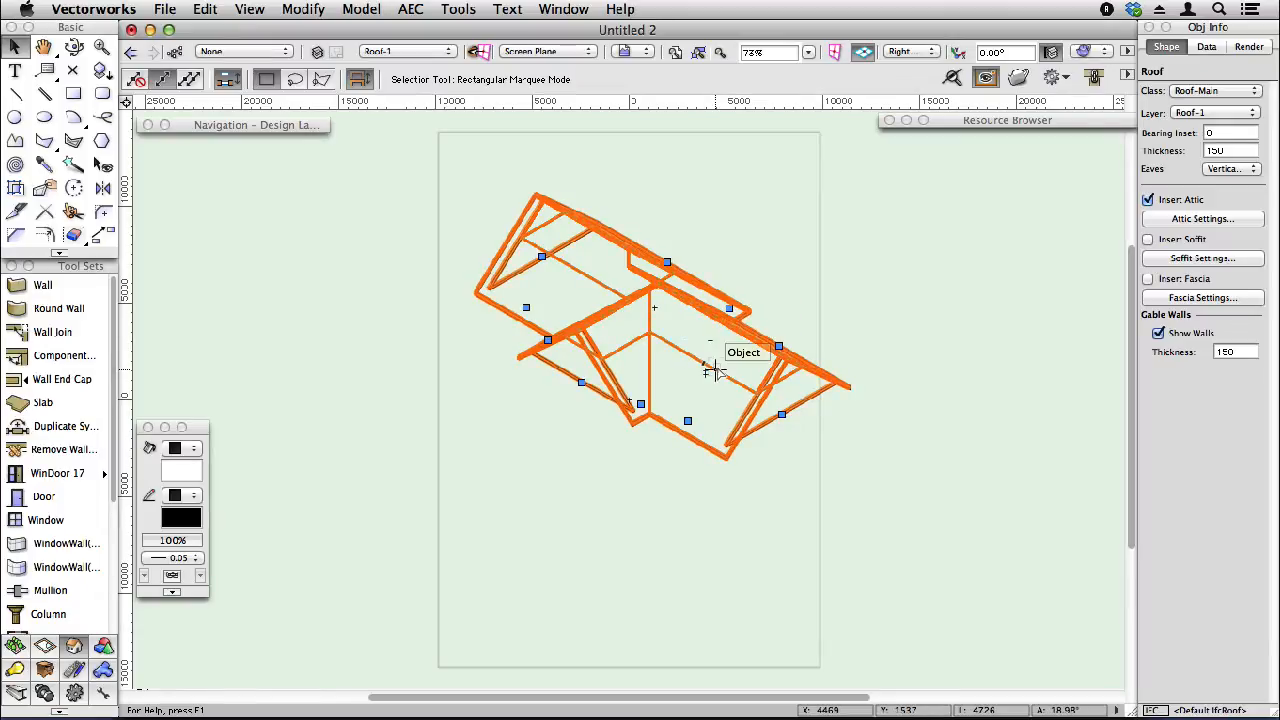
mouse_move(728, 430)
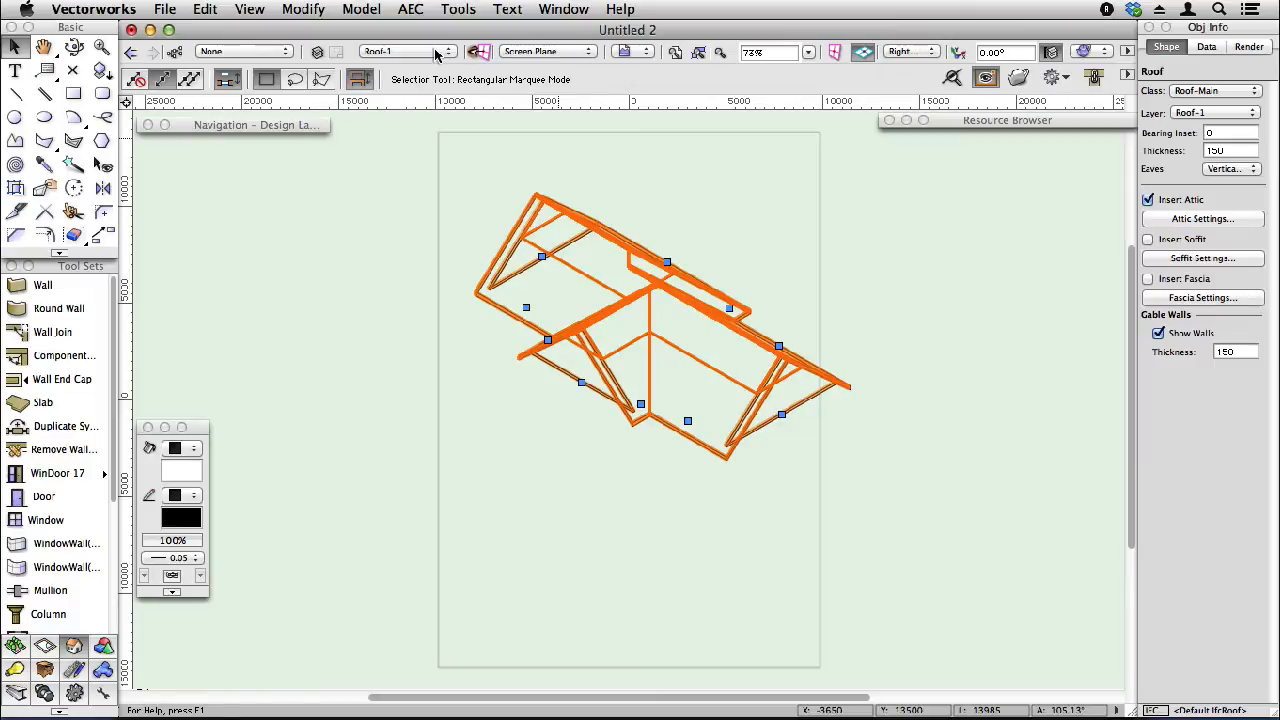
click(445, 51)
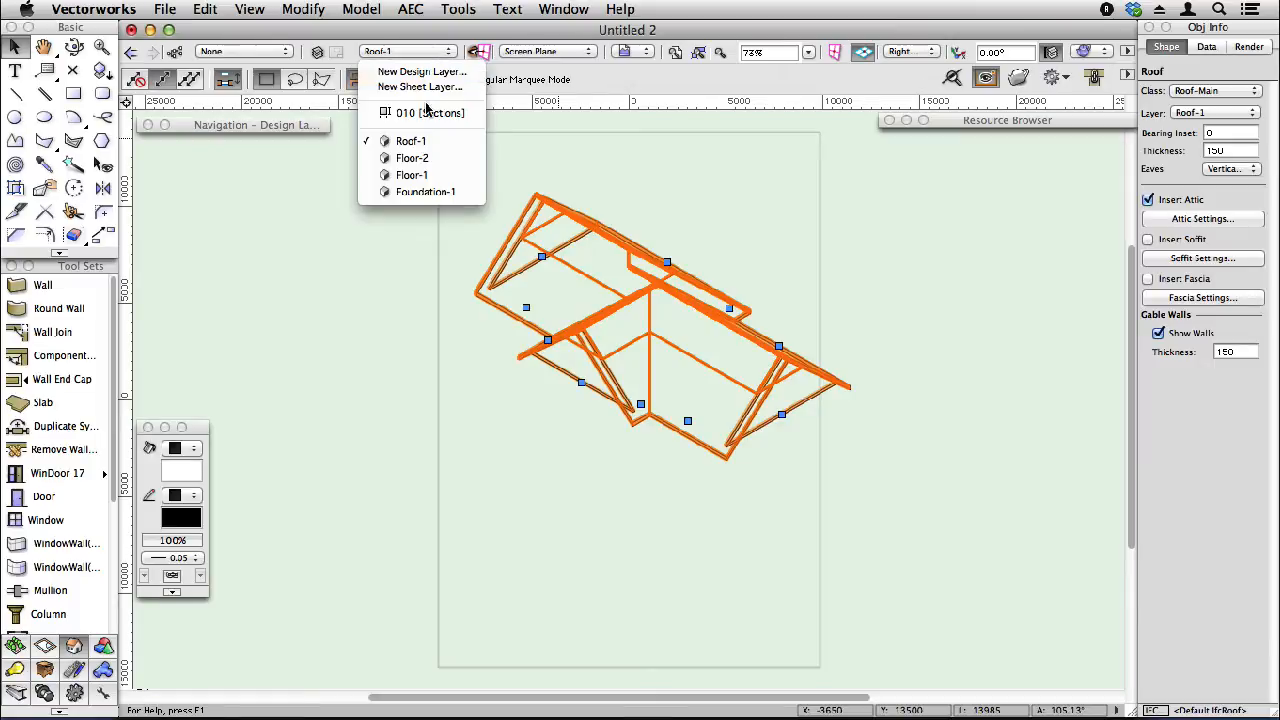
click(422, 112)
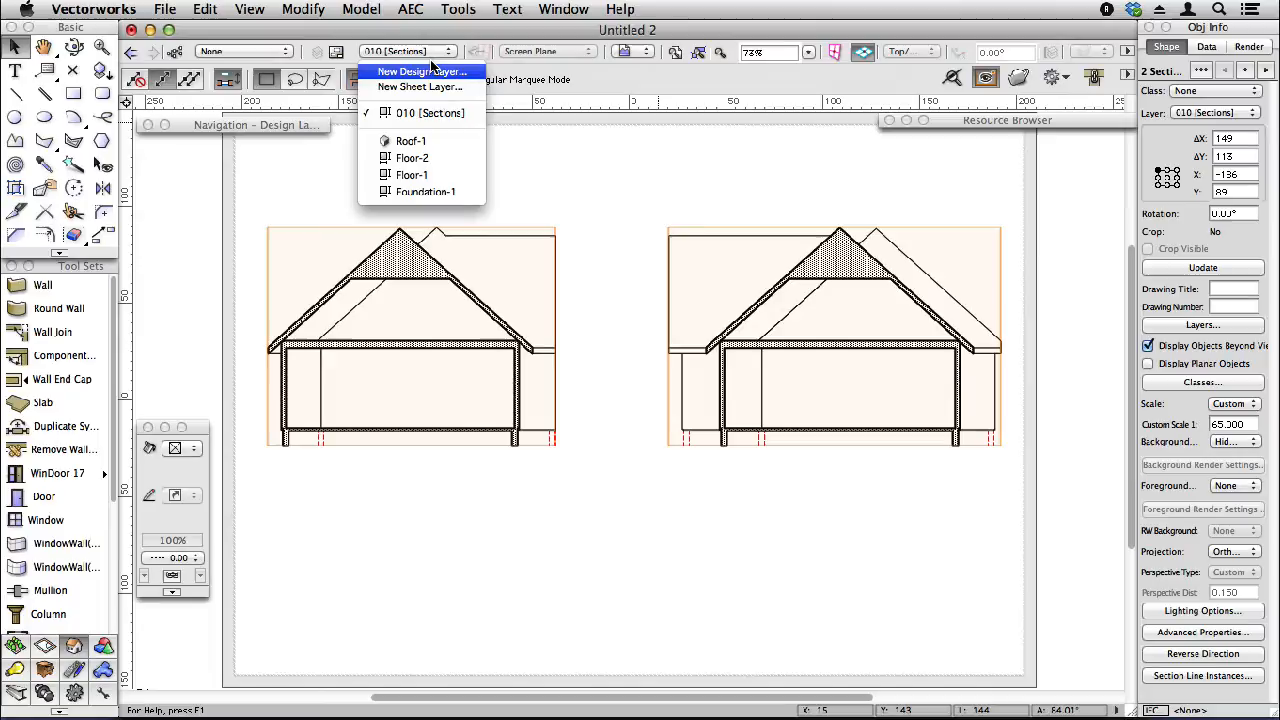
click(410, 141)
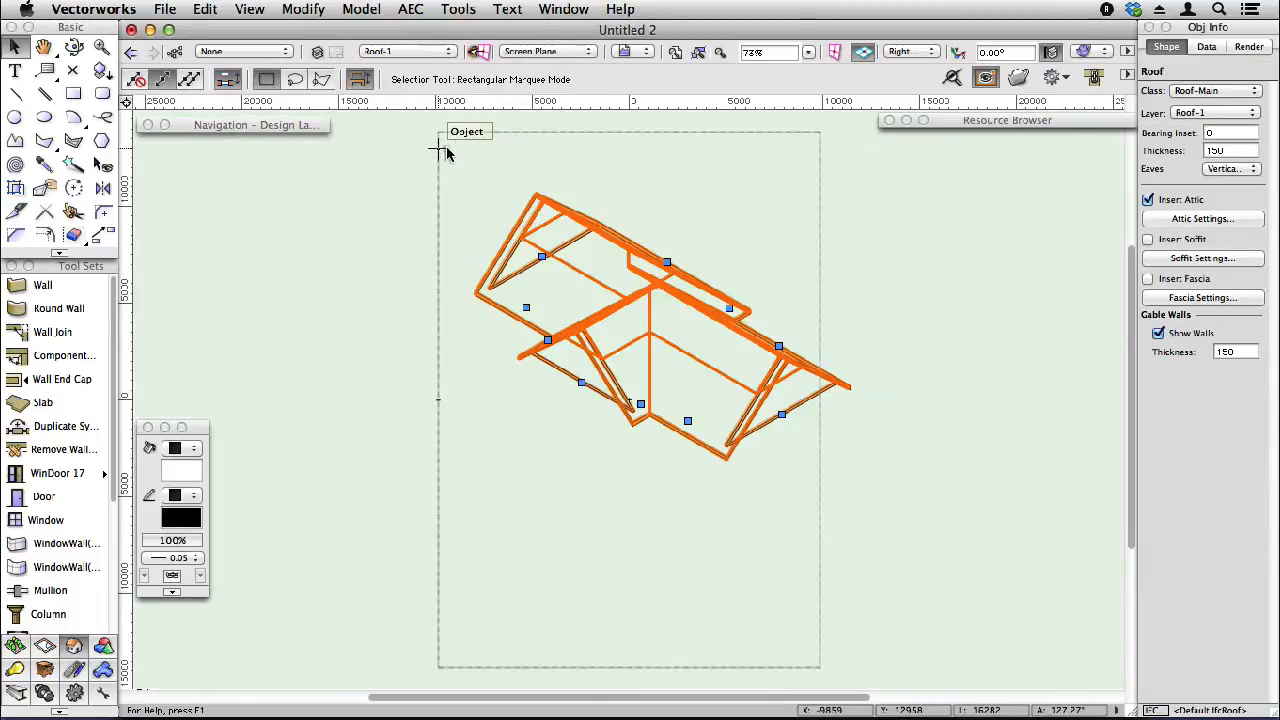
mouse_move(1172, 245)
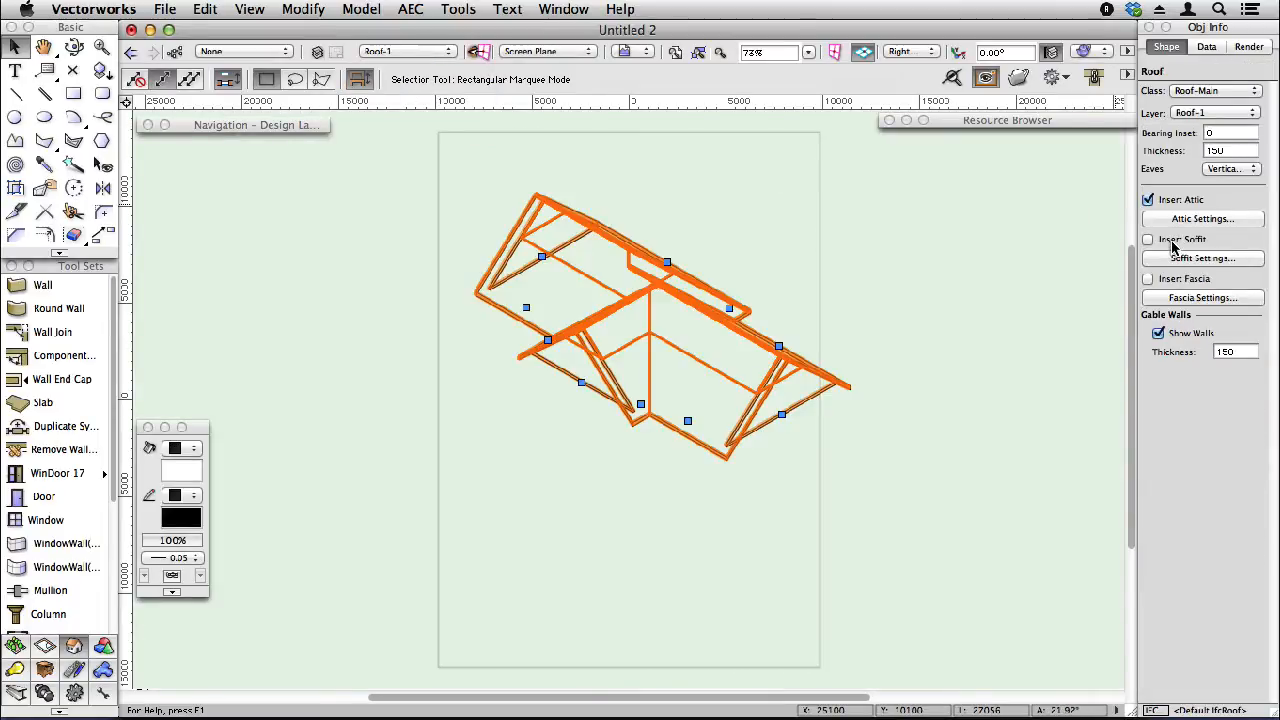
Insert a soffit with recess 0 and trim depth 450.
click(1148, 239)
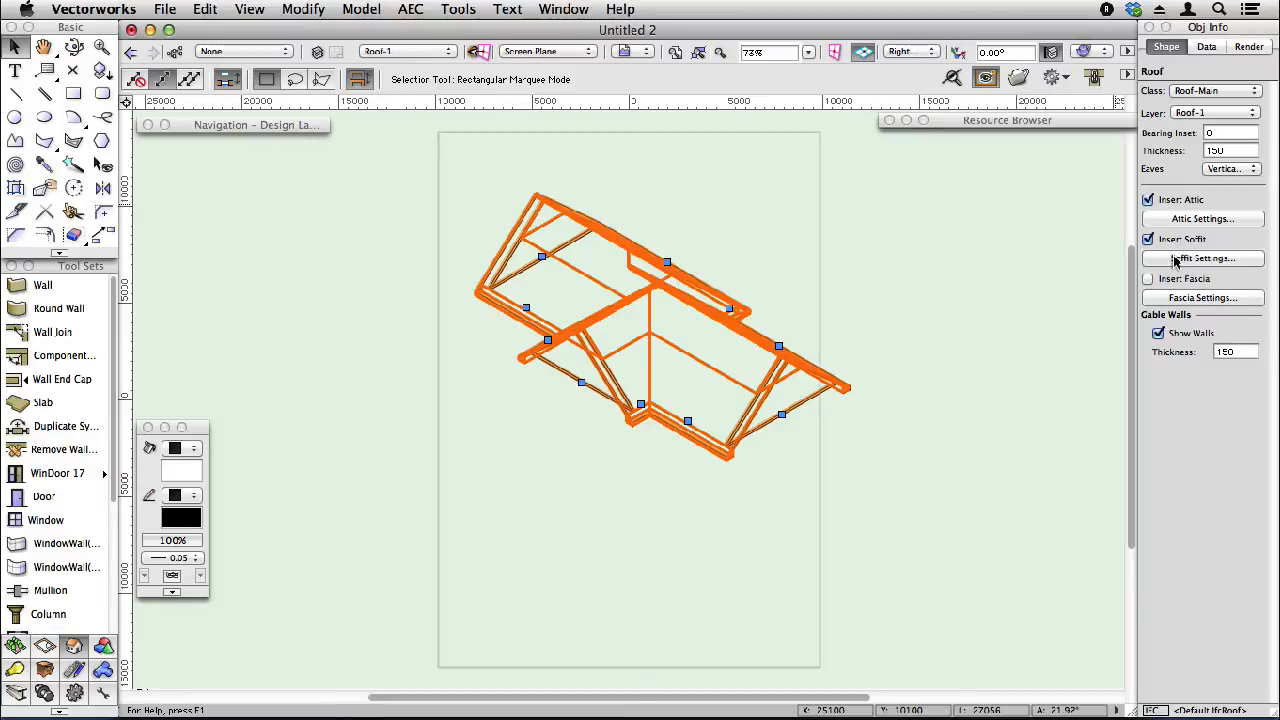
click(1201, 258)
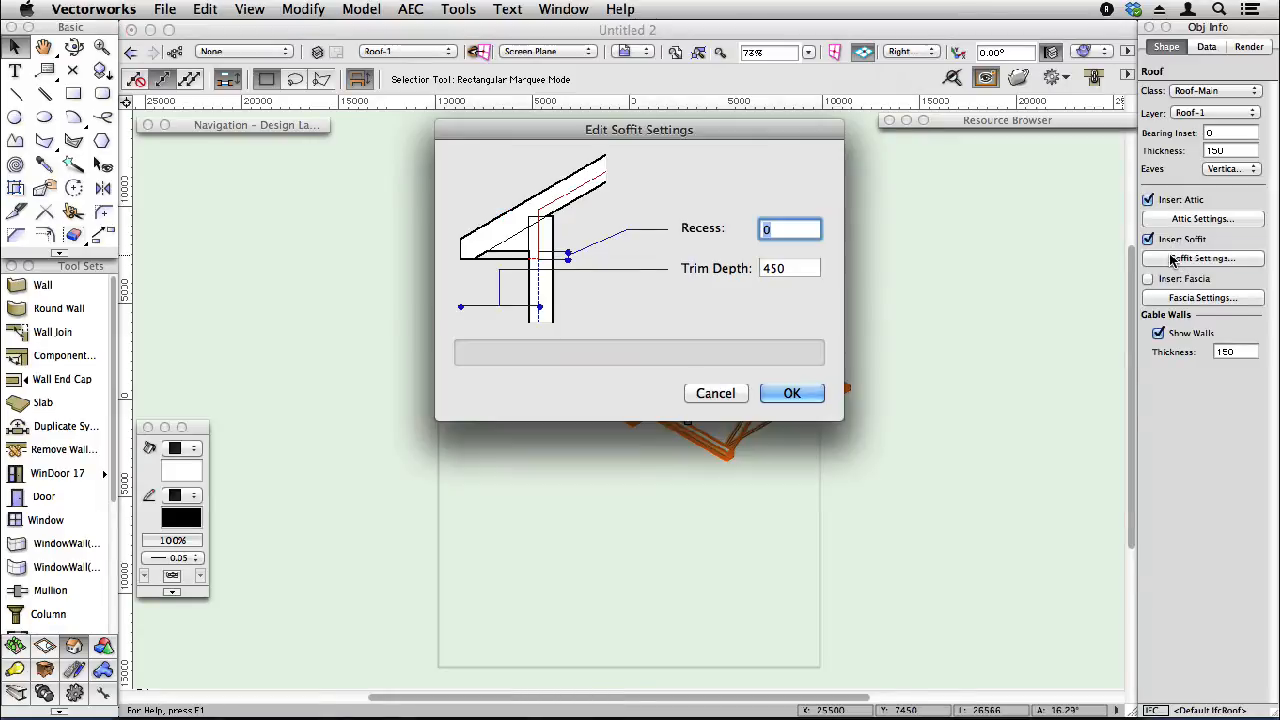
mouse_move(731, 285)
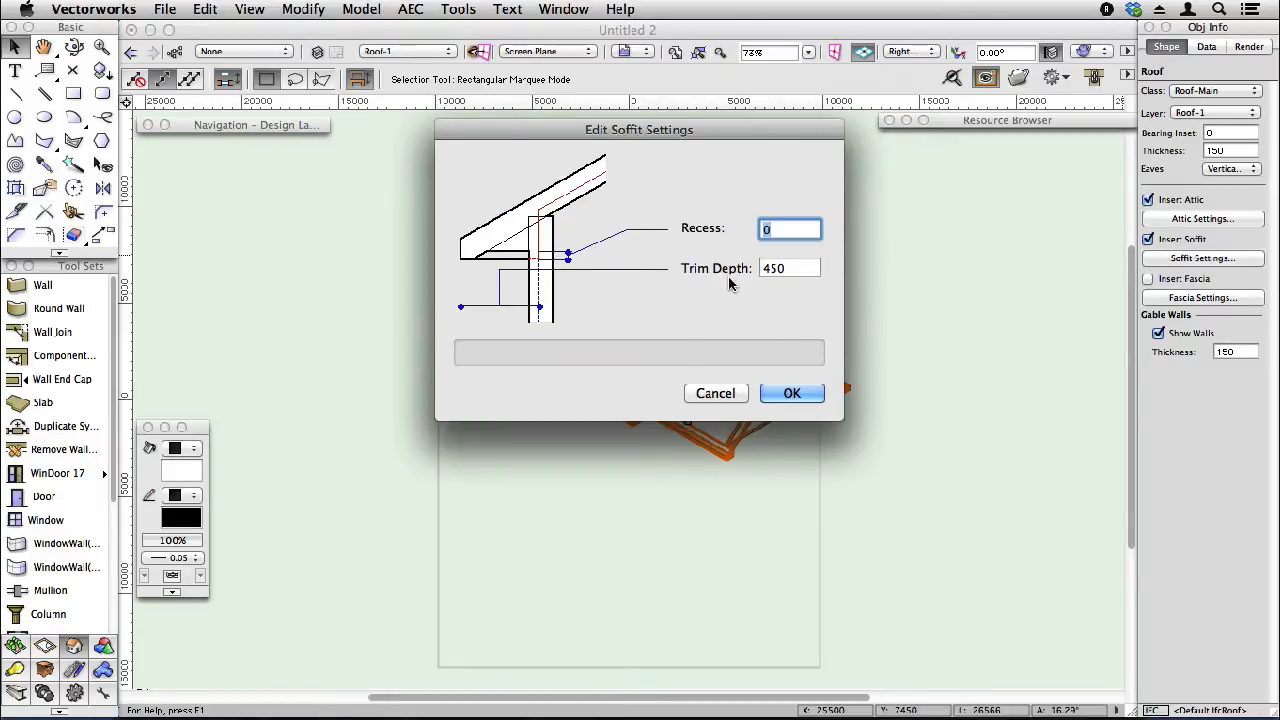
click(789, 267)
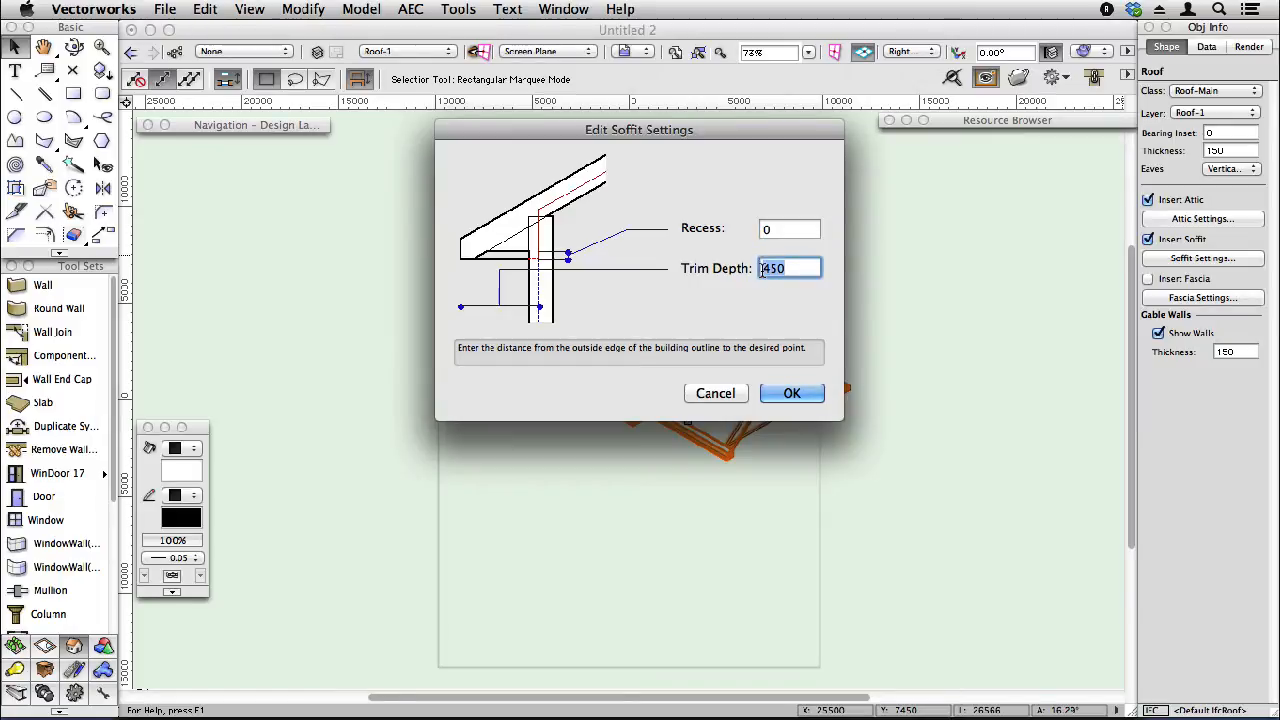
click(791, 393)
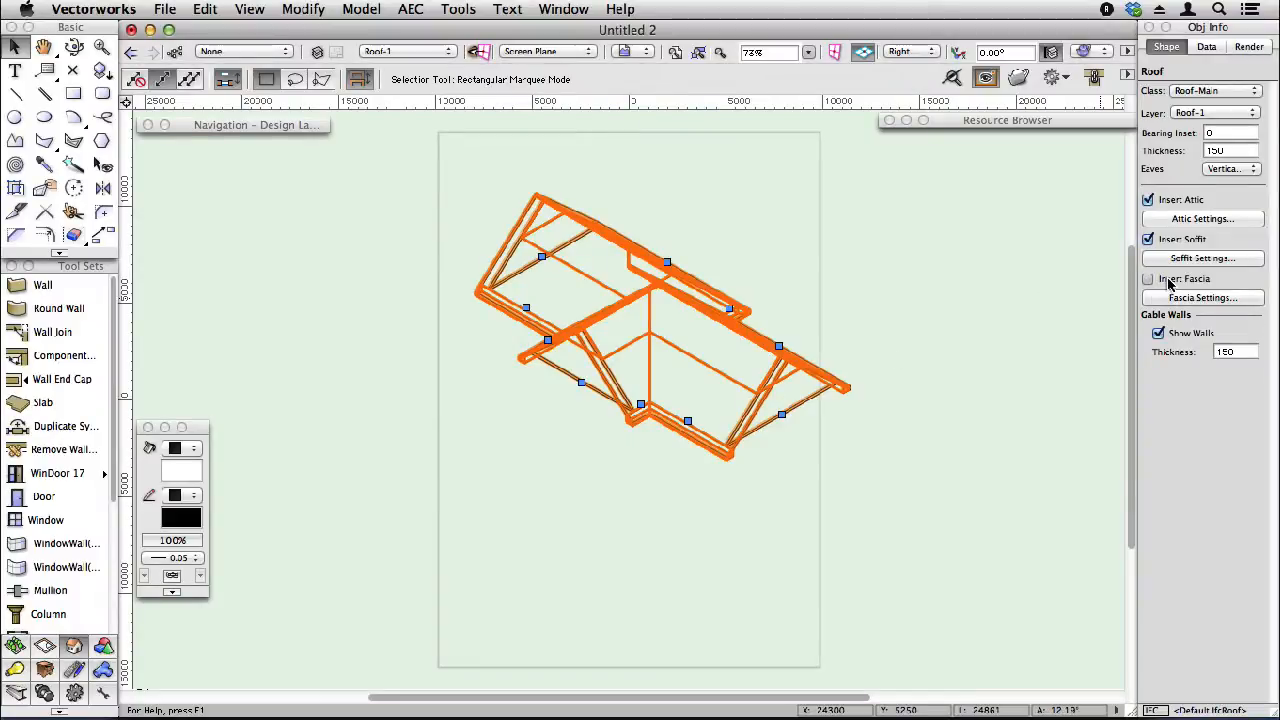
Insert a fascia with width 19 and height 250.
click(1149, 278)
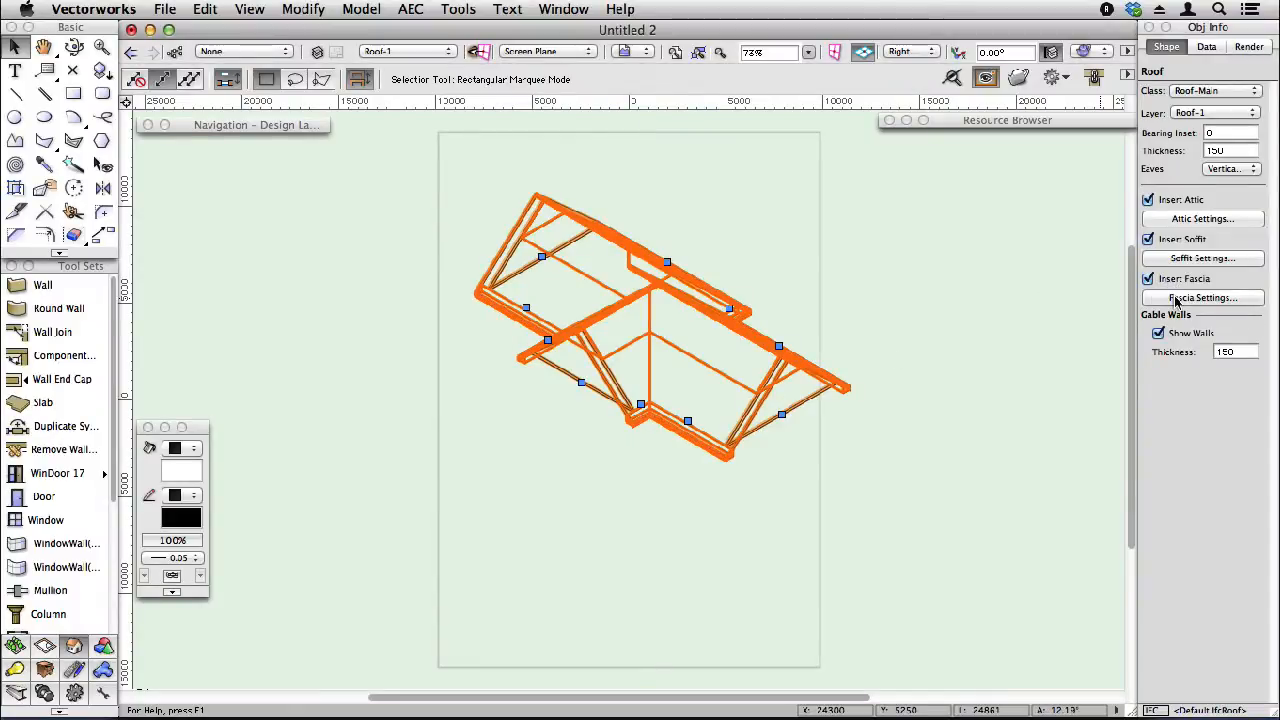
click(1202, 297)
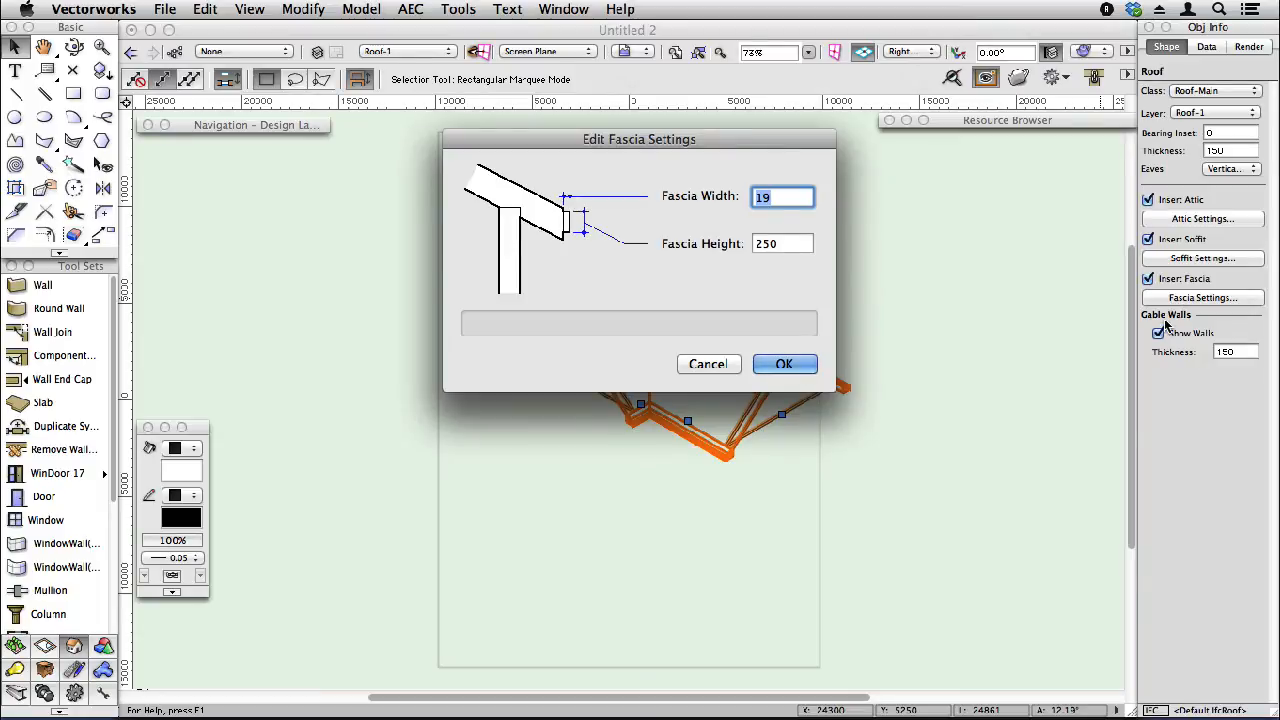
click(784, 364)
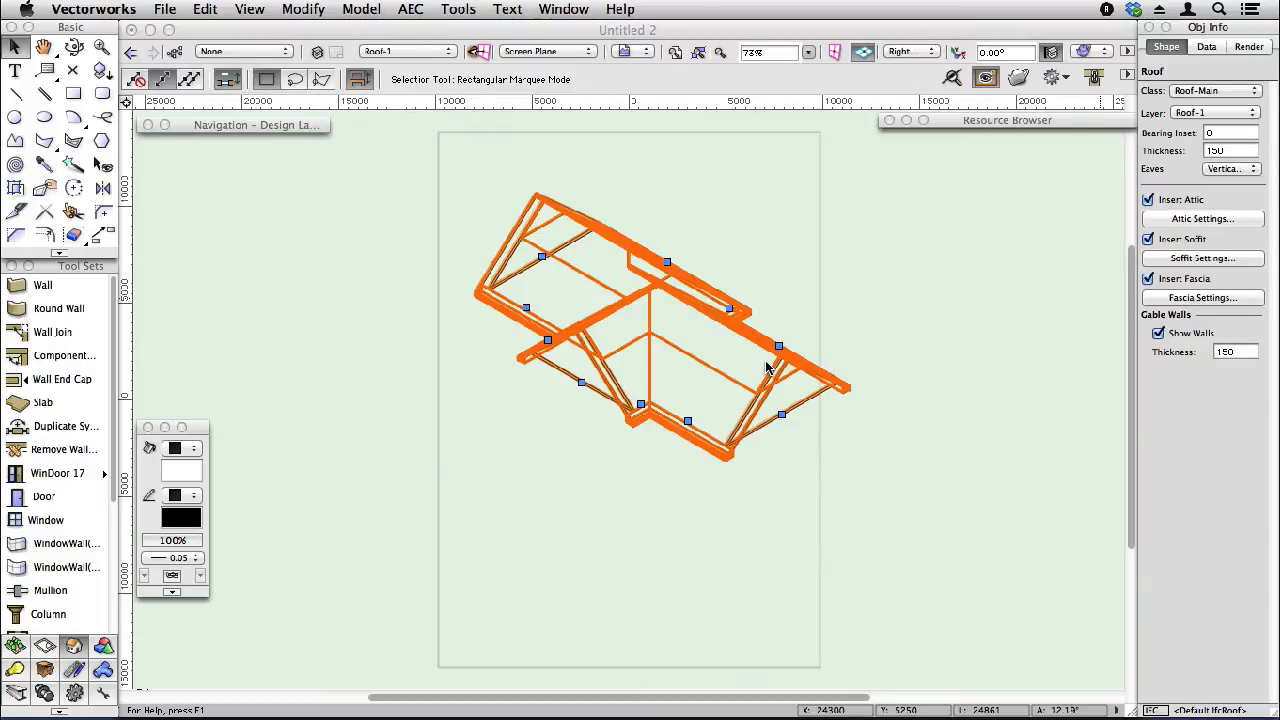
Switch the View bar layer to the 010 [Sections] sheet layer.
click(407, 51)
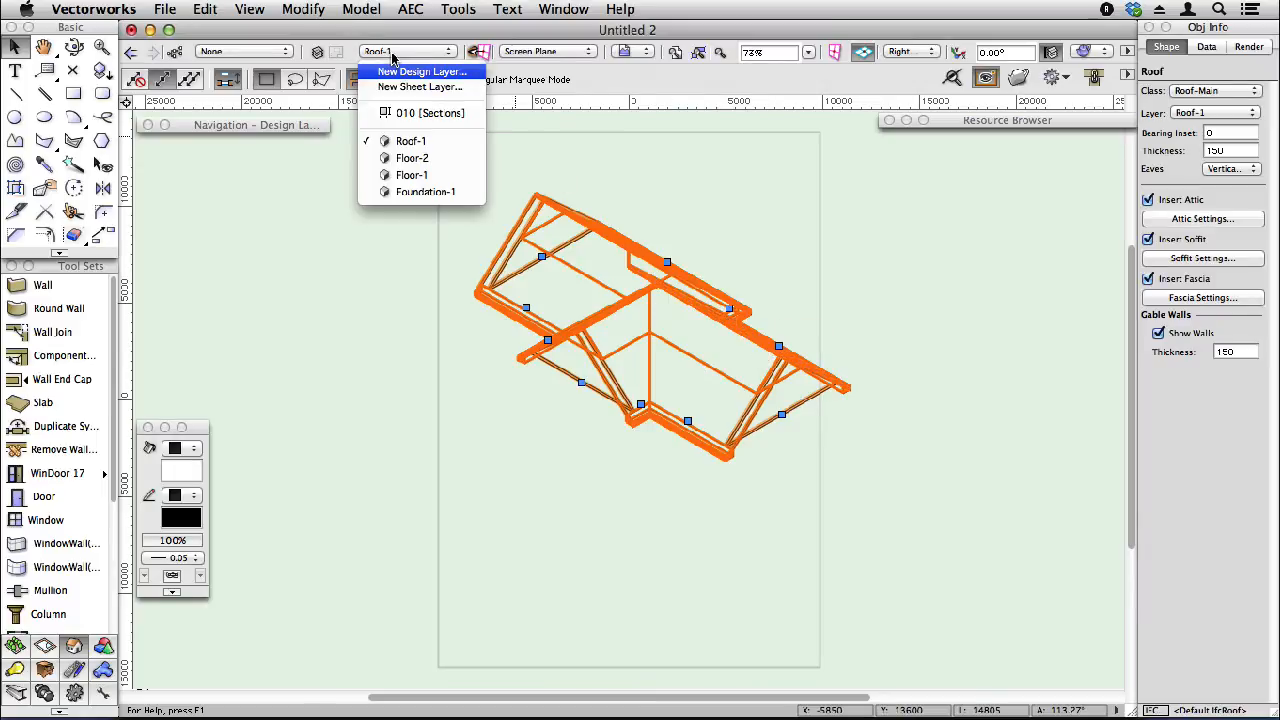
mouse_move(420, 113)
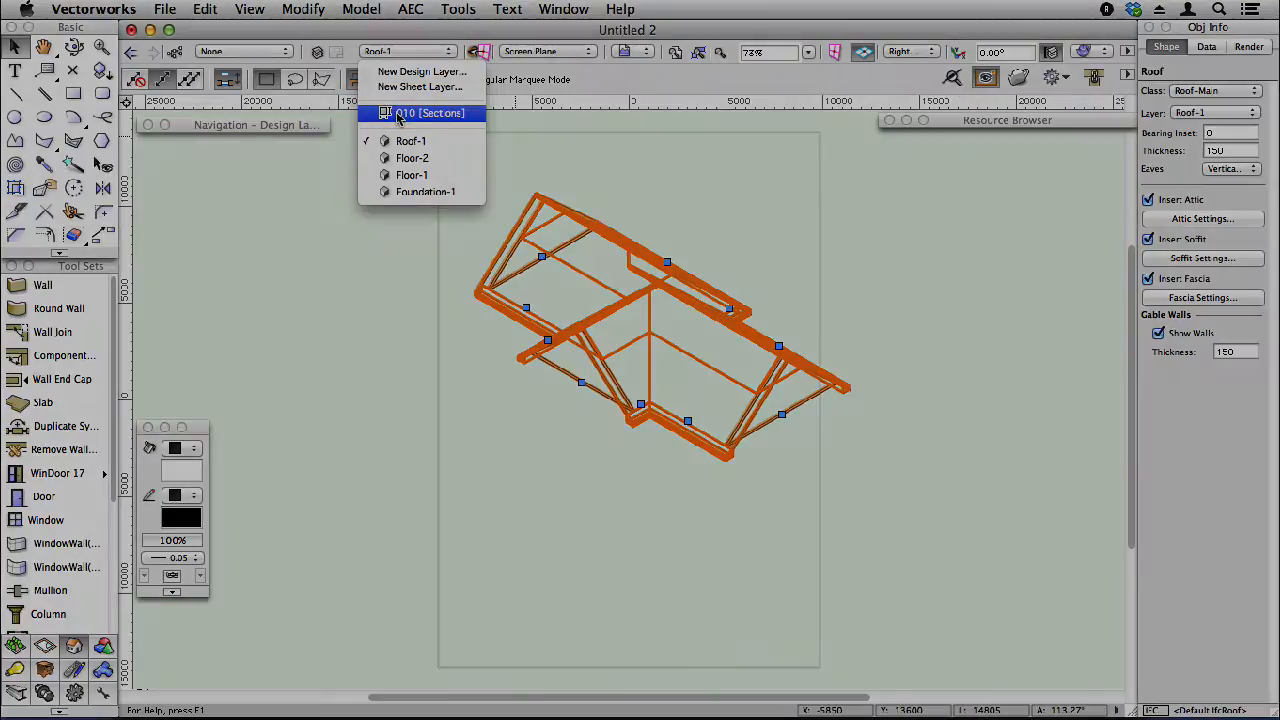
click(420, 113)
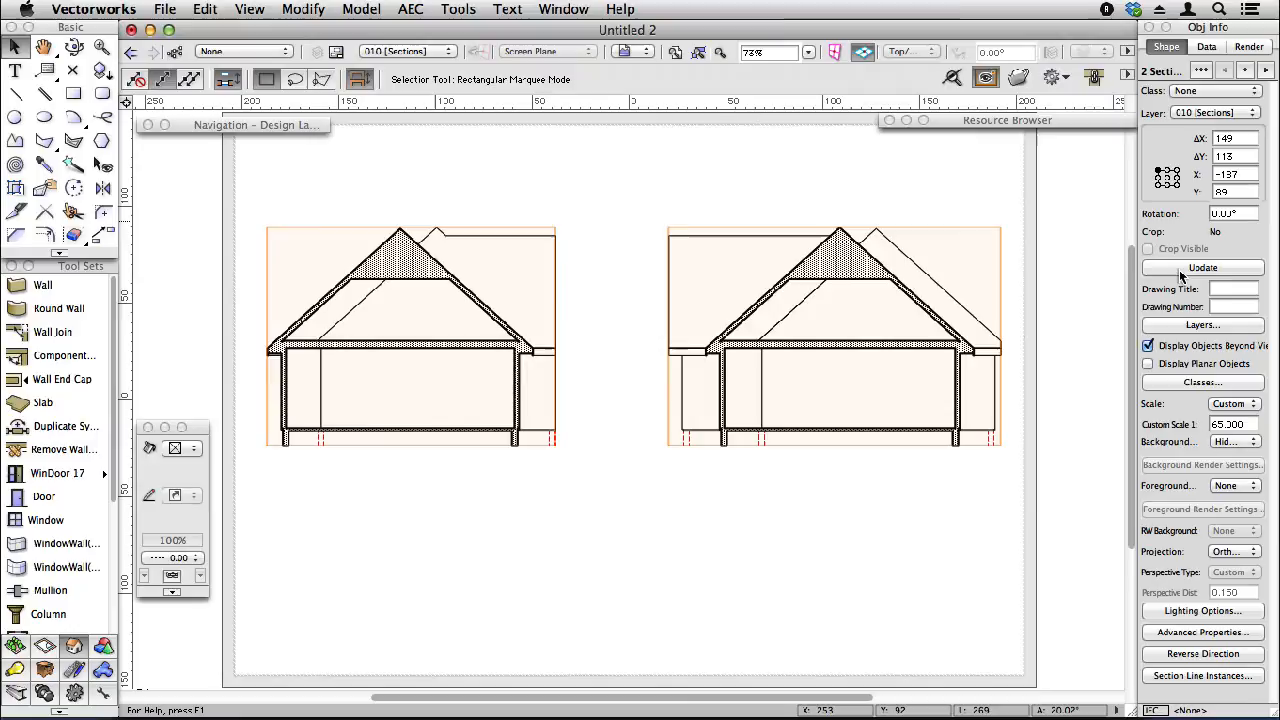